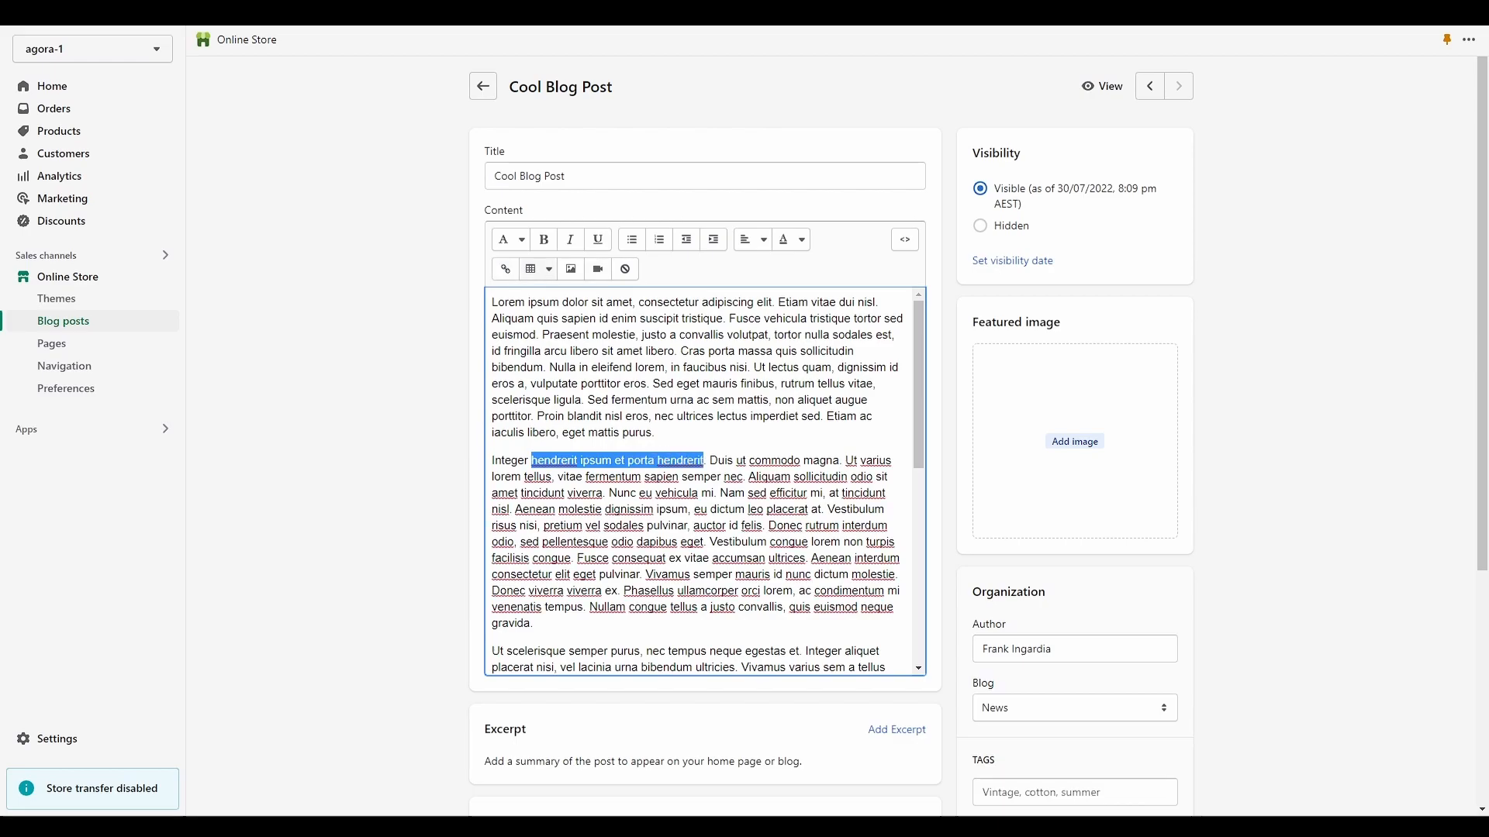
Link 'hendrerit ipsum et porta hendrerit' to the product URL, opening in a new window, titled 'Cool Product'
left_click(504, 268)
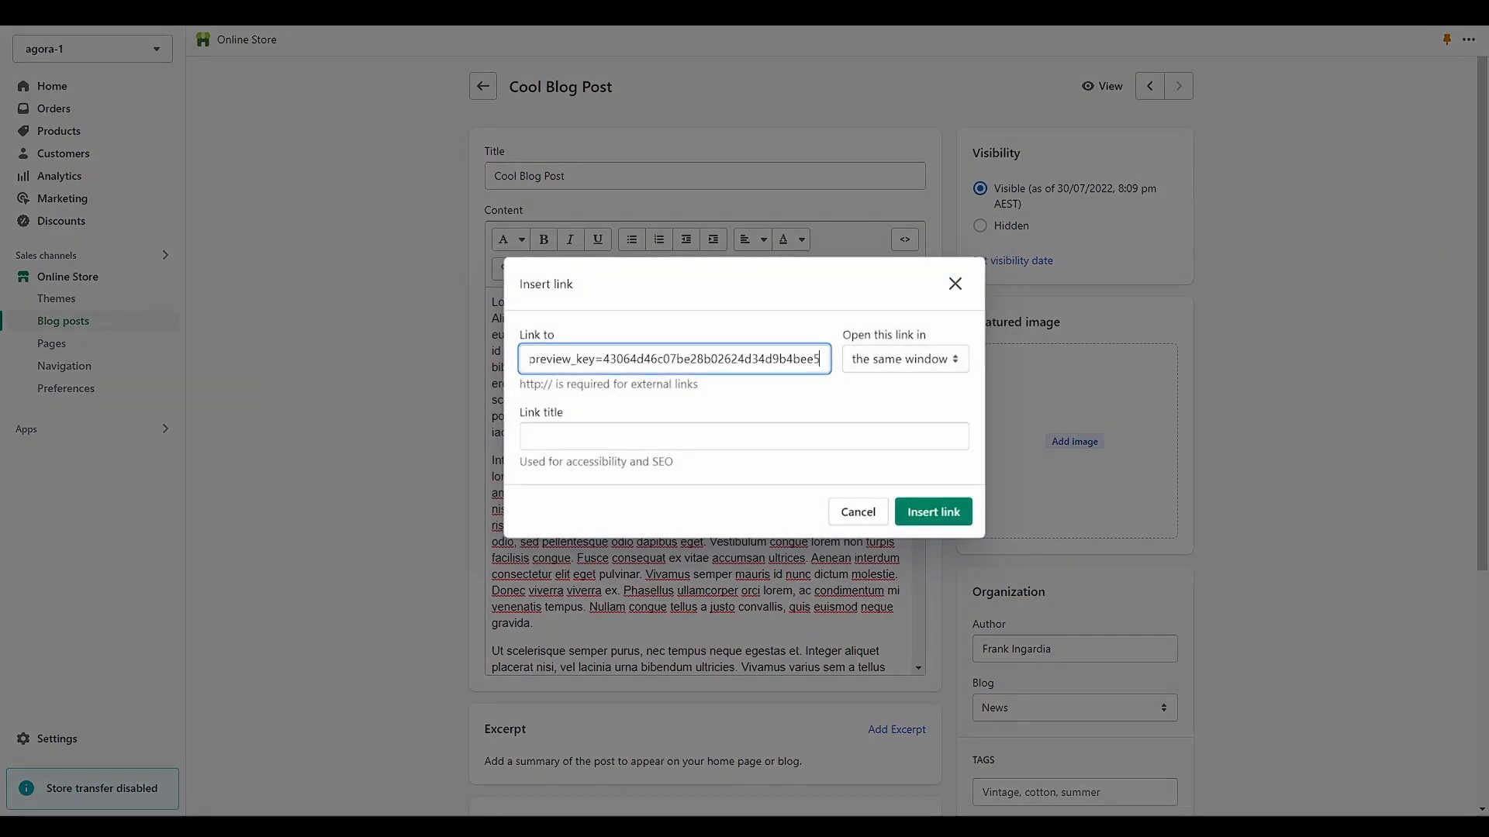
left_click(903, 359)
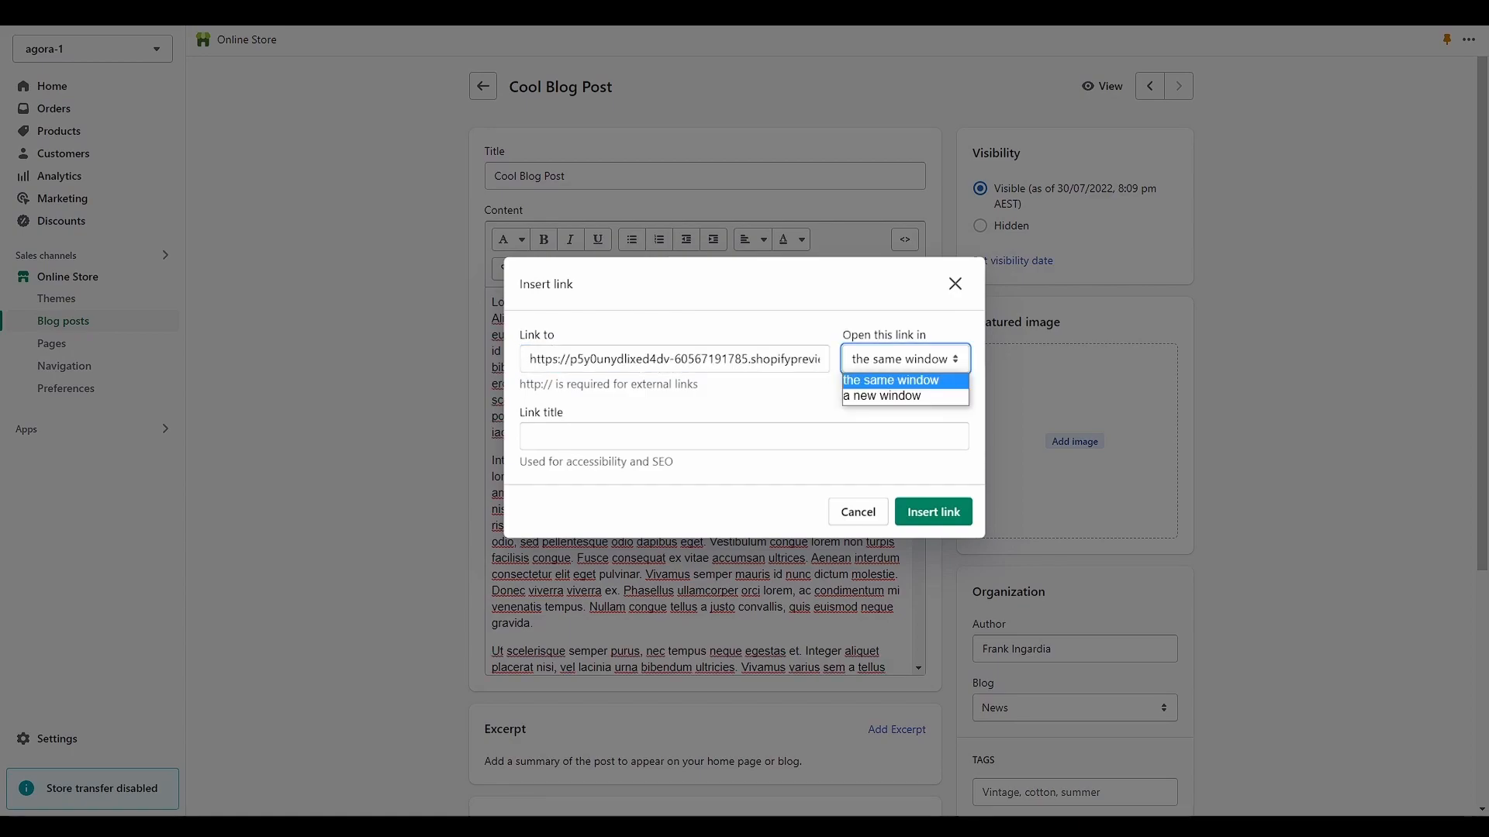
left_click(881, 395)
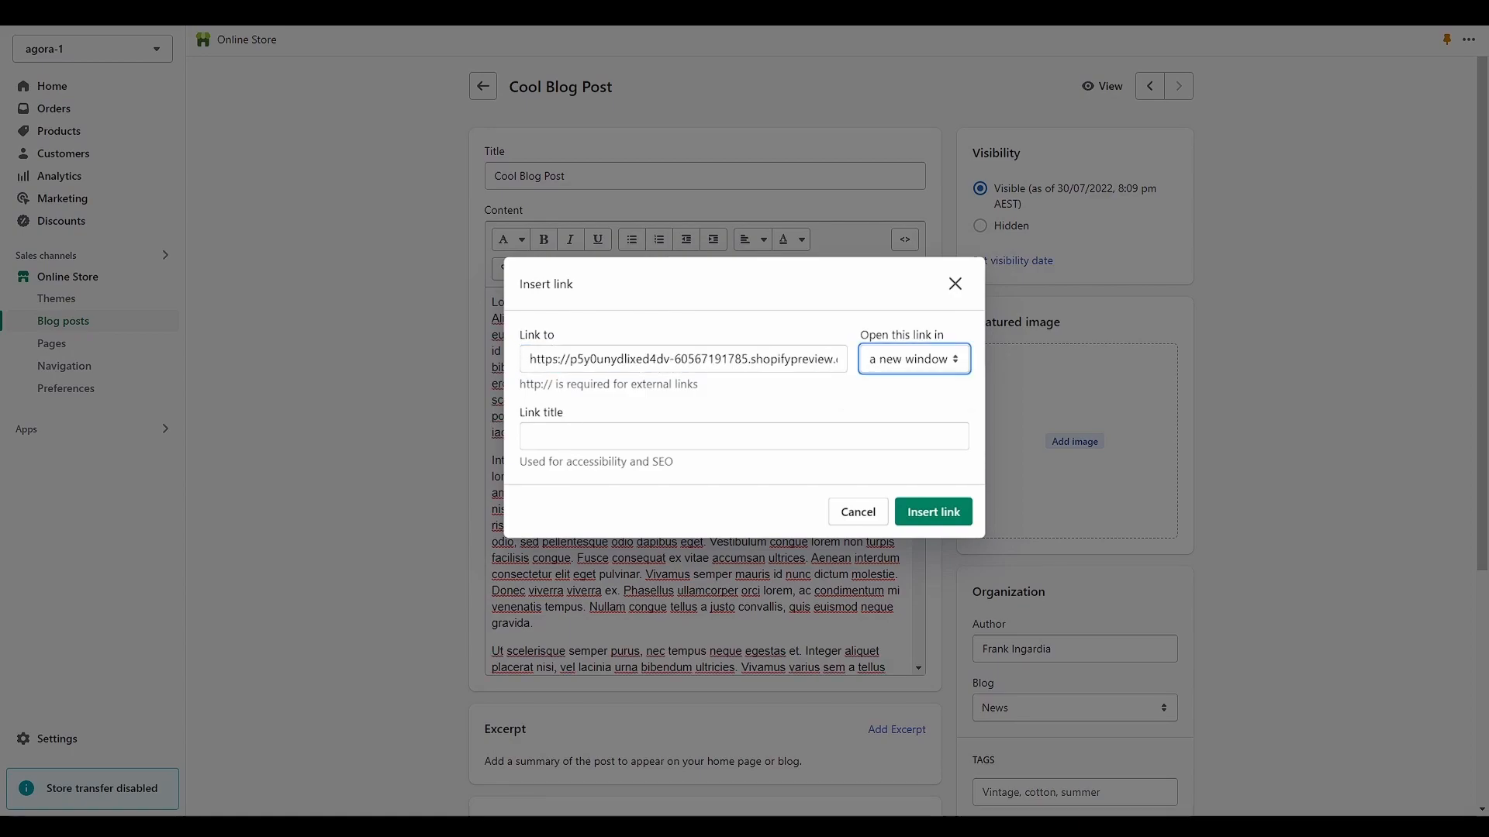
left_click(743, 435)
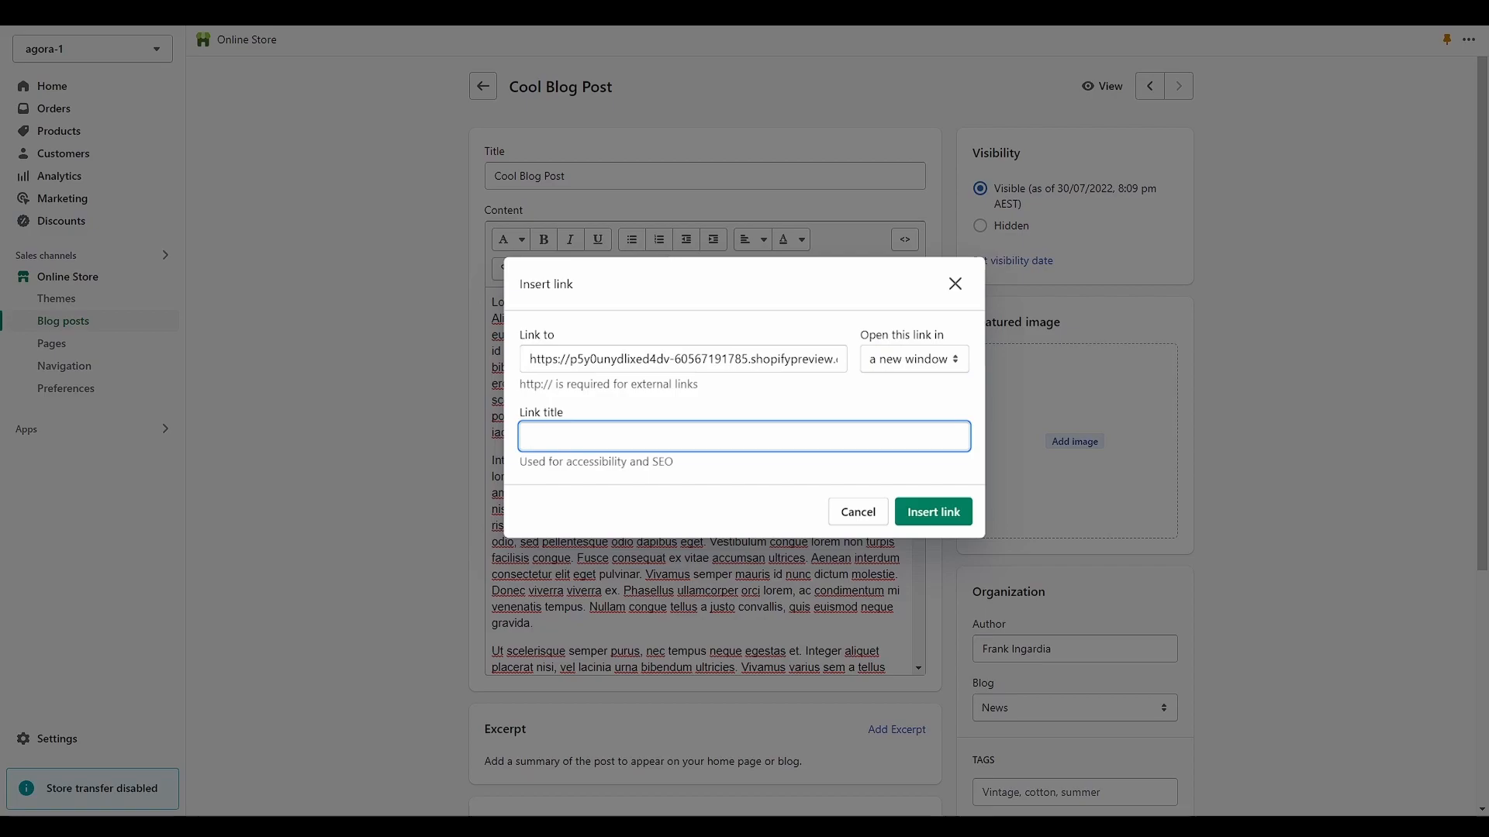
type("Cool Prod")
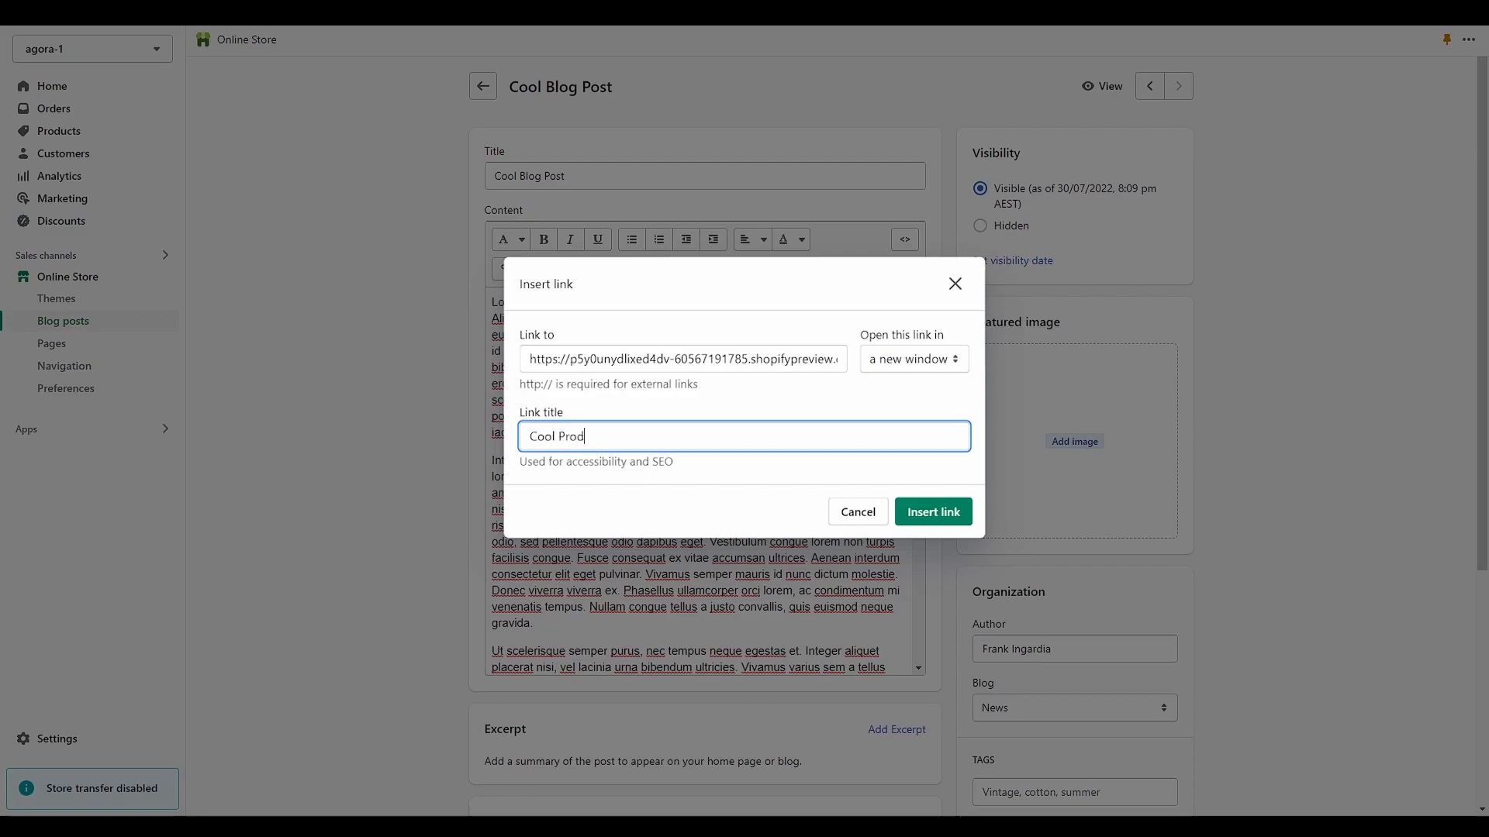
type("uct")
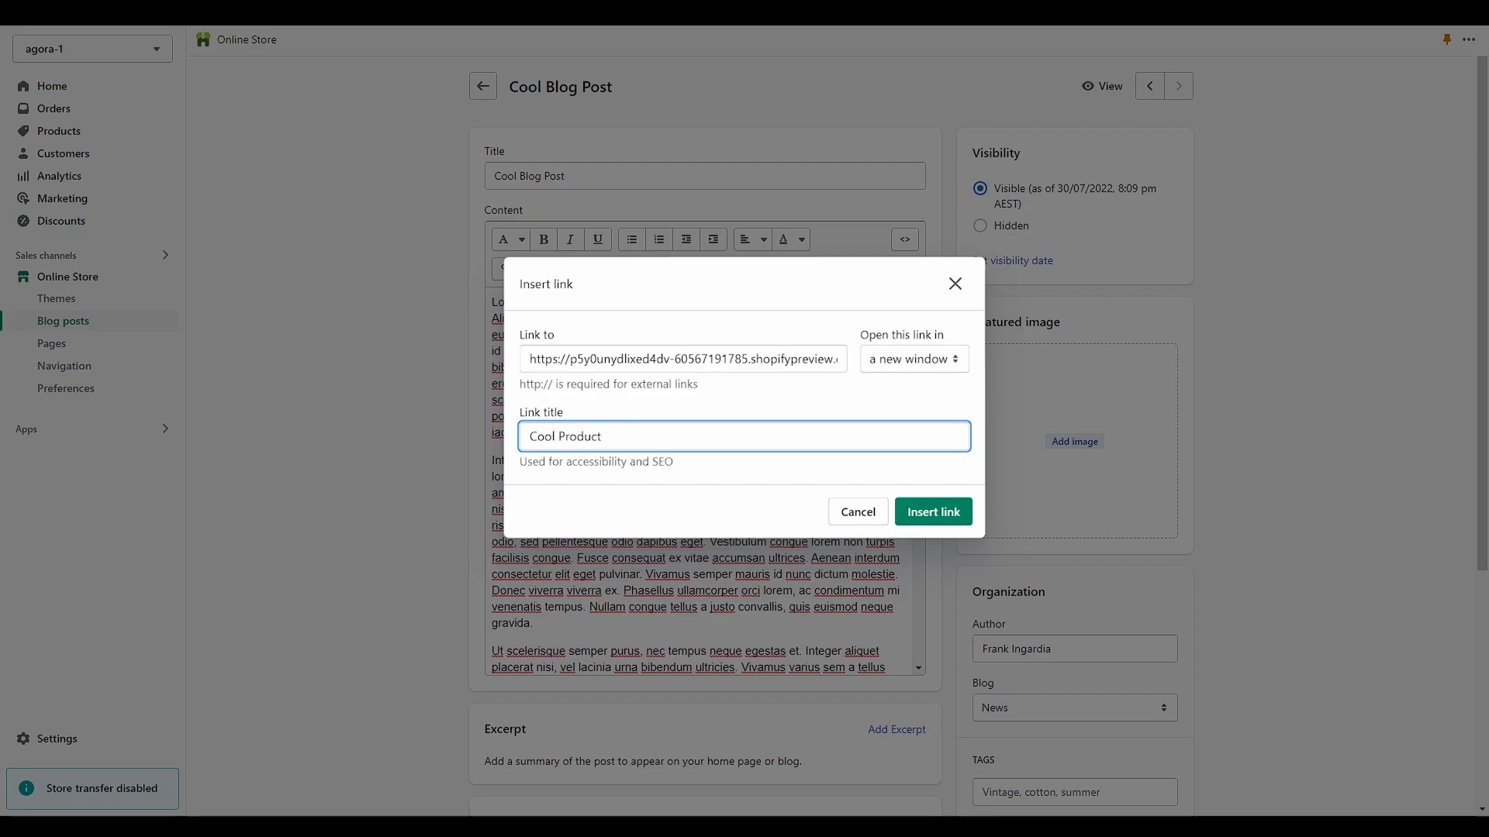
left_click(932, 512)
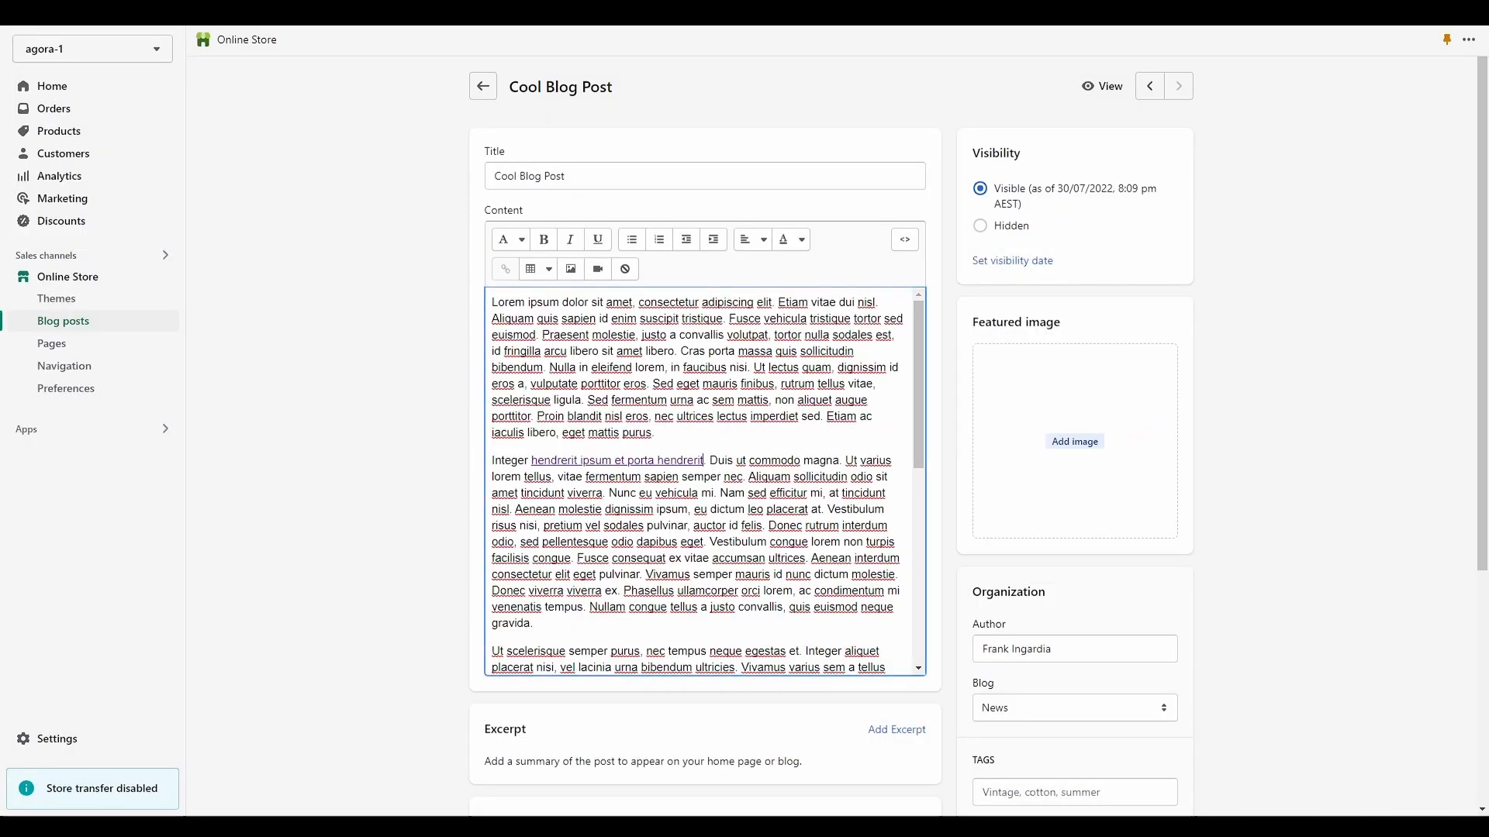